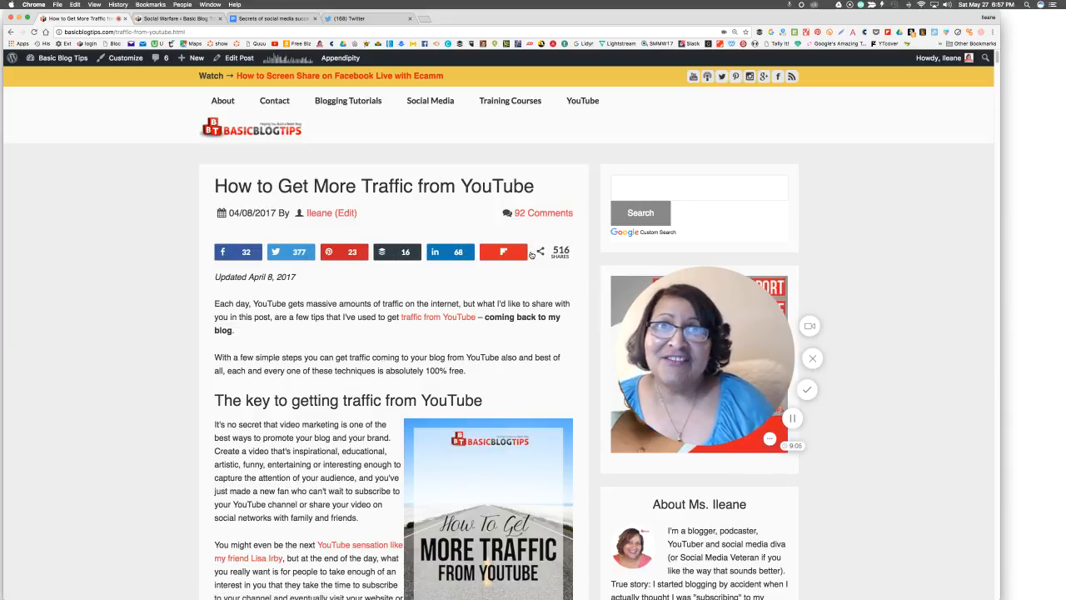
# Step: Scroll the YouTube traffic post to its Click to Tweet box, then switch to Social Warfare settings
pyautogui.scroll(-3)
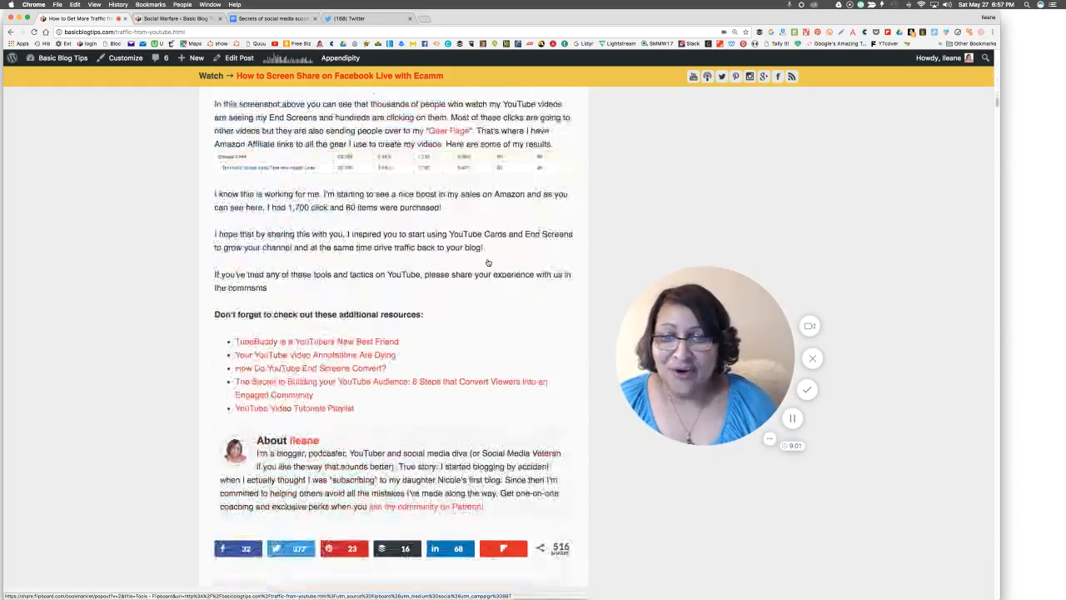
pyautogui.scroll(-3)
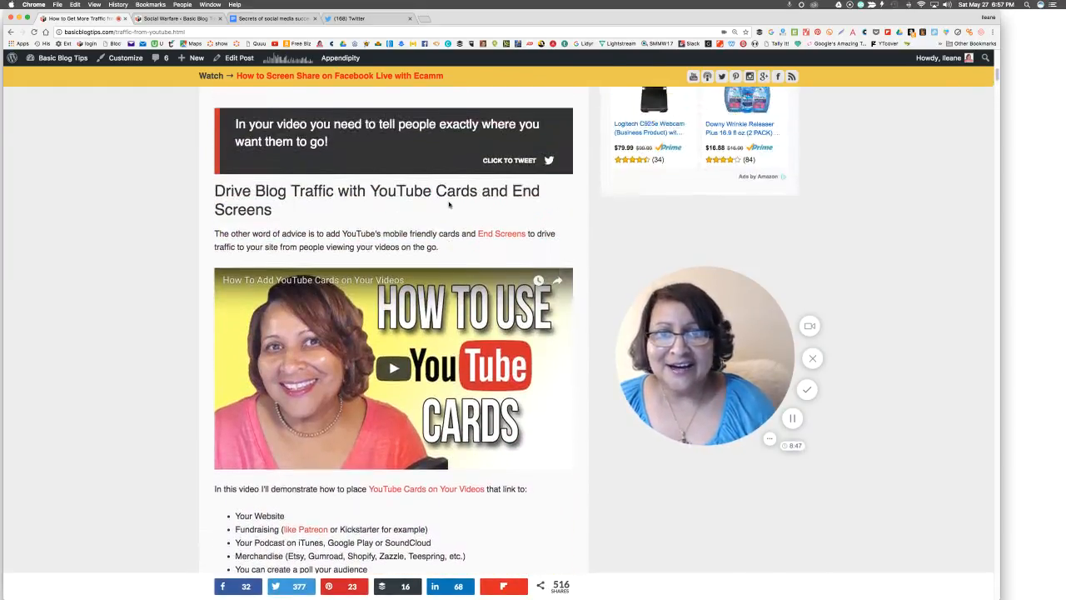
pyautogui.scroll(3)
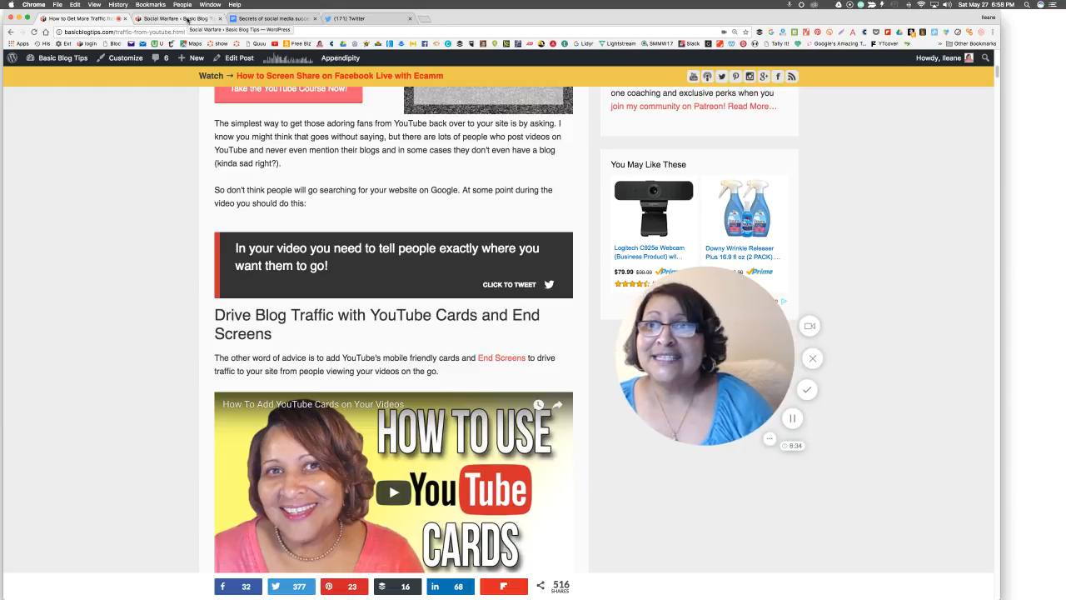
pyautogui.click(181, 18)
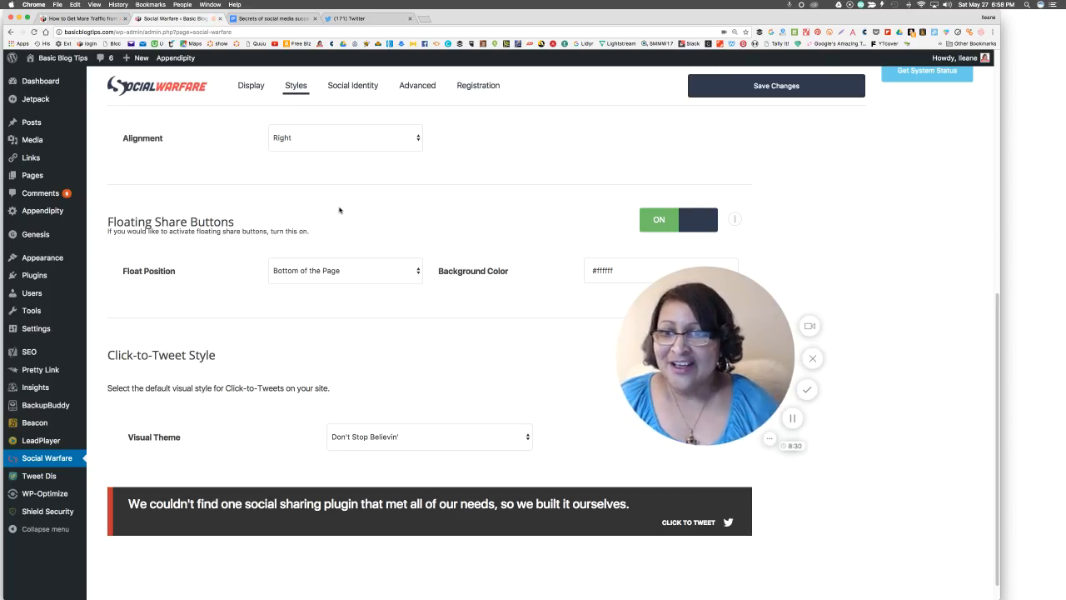
# Step: Change the Visual Theme from Don't Stop Believin' to Roll With The Changes, then return to the post
pyautogui.scroll(-3)
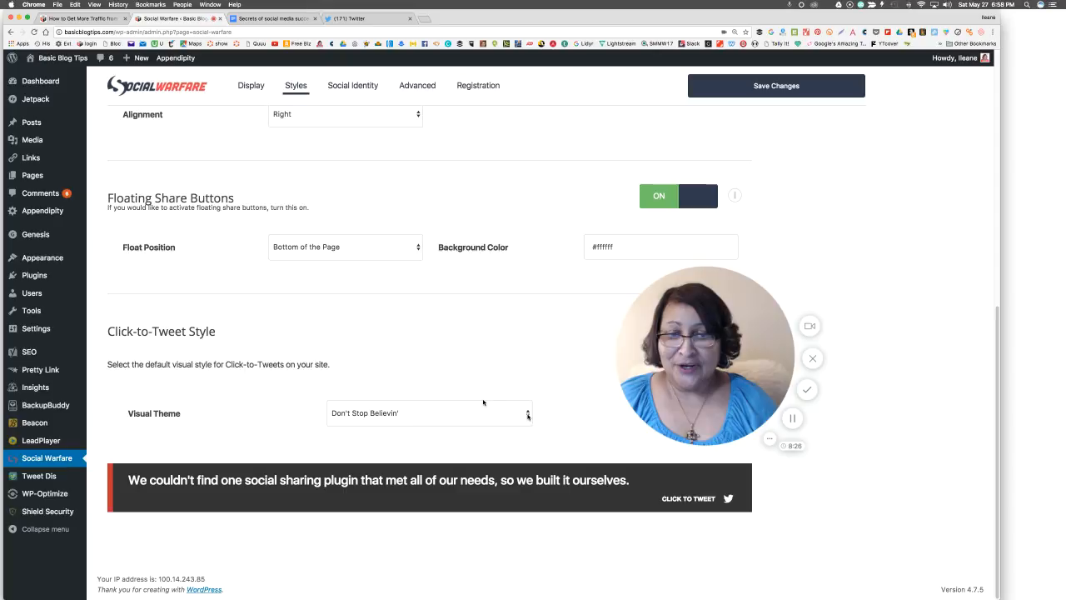
pyautogui.moveTo(482, 390)
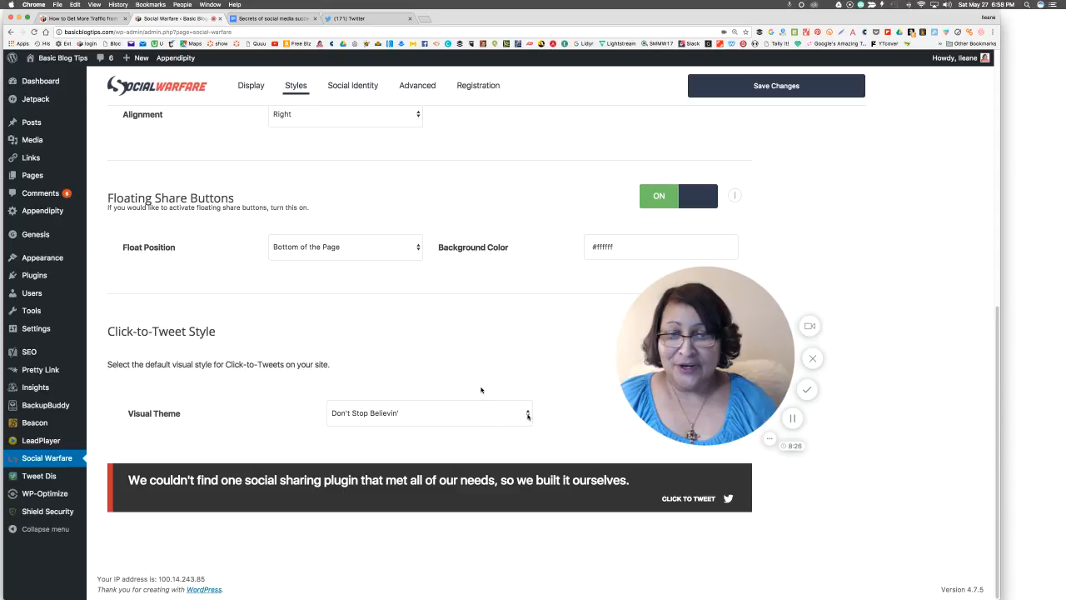
pyautogui.click(429, 413)
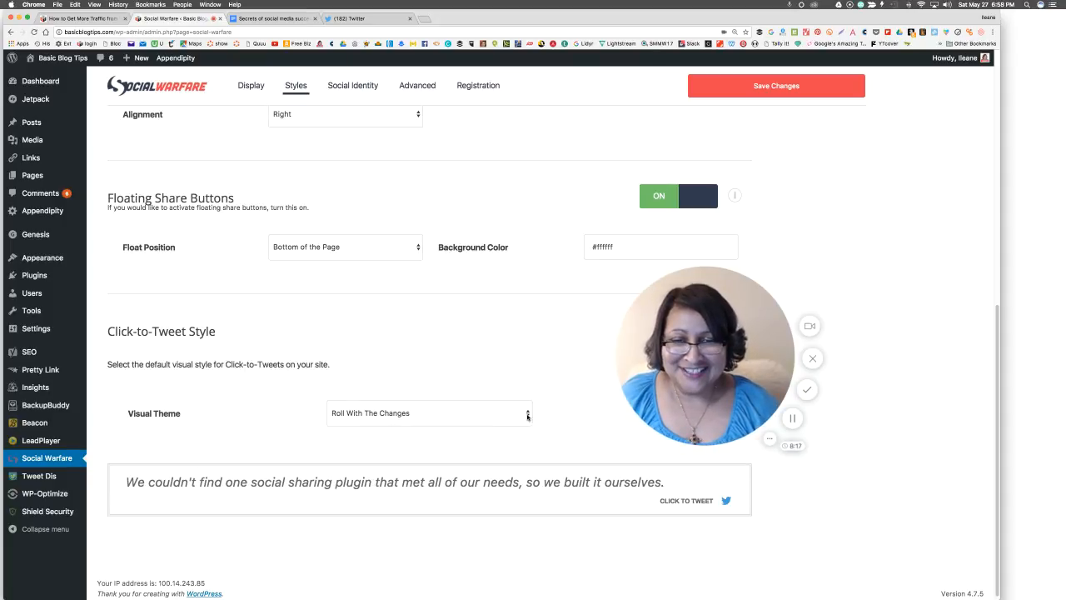
pyautogui.moveTo(512, 445)
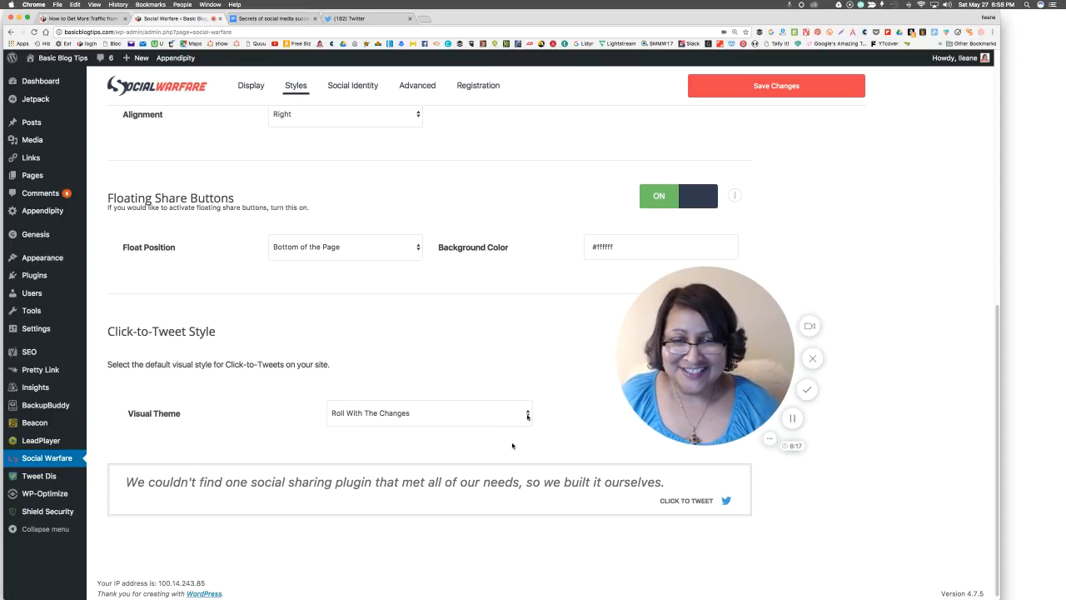
pyautogui.click(429, 413)
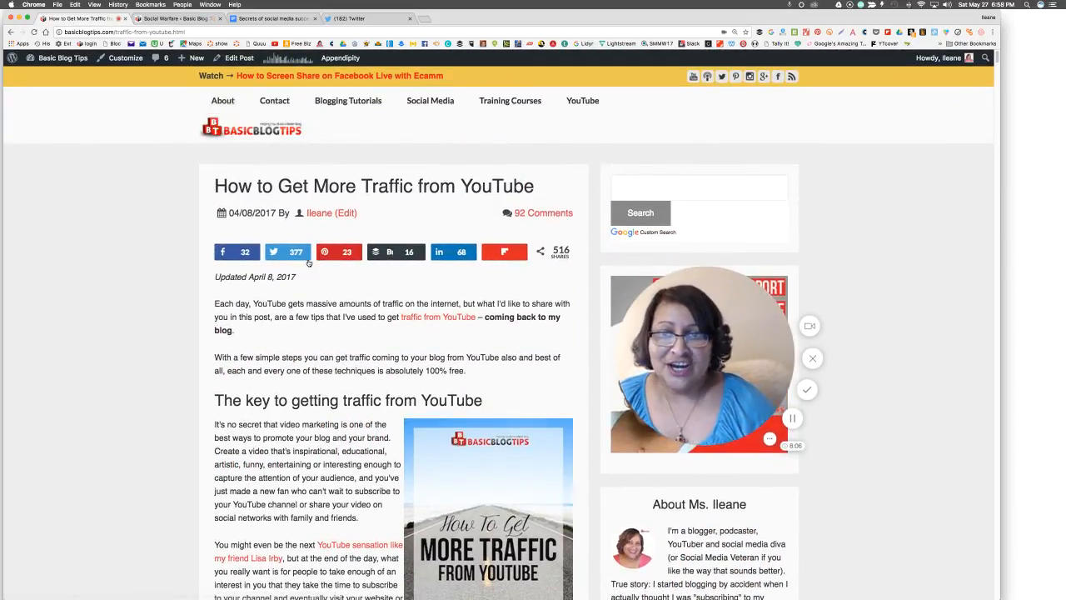
# Step: Tweet the YouTube traffic post from its Twitter share button with the 'via' mention deleted
pyautogui.click(273, 252)
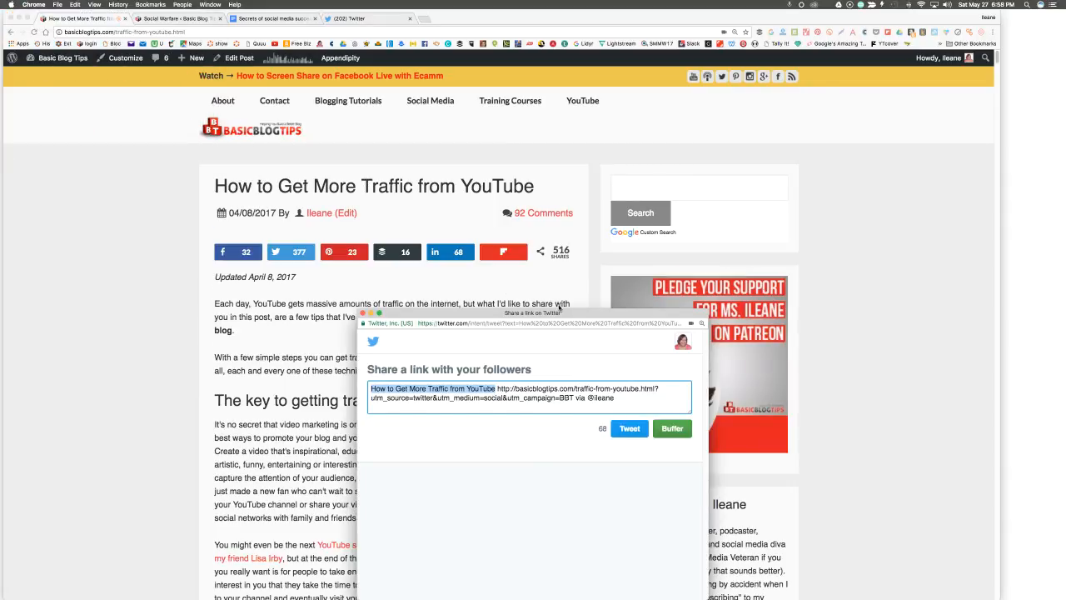
pyautogui.moveTo(530, 313); pyautogui.dragTo(445, 232)
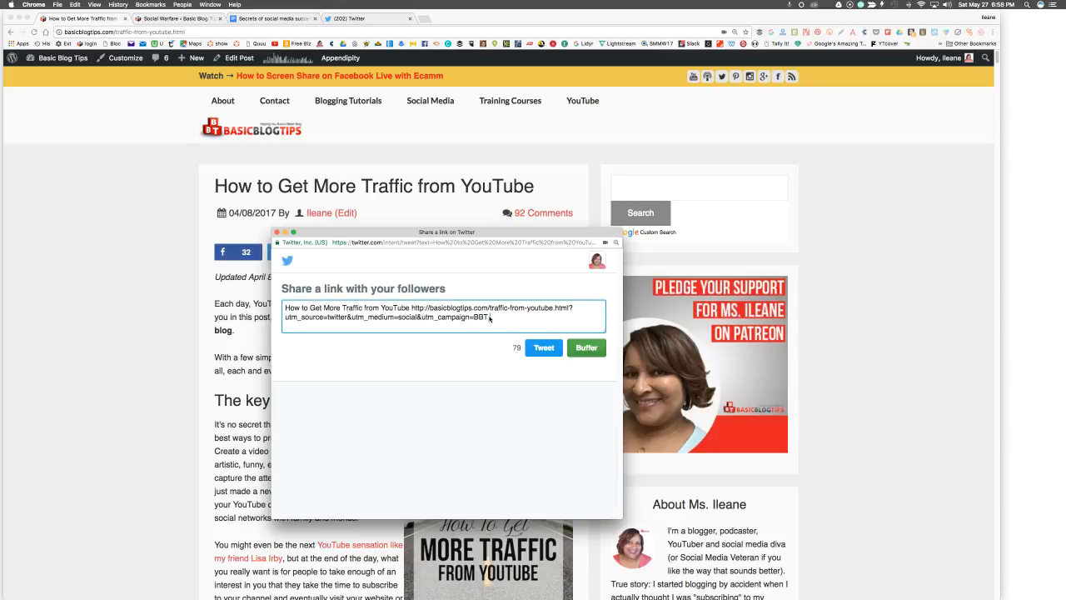
pyautogui.click(544, 348)
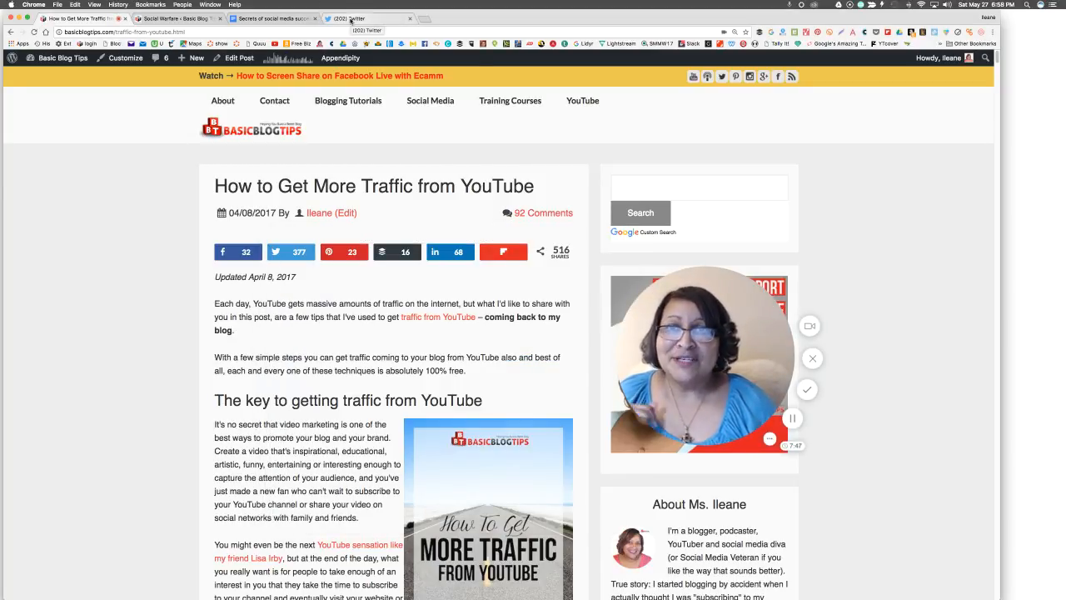
# Step: Open the Twitter profile's tweets and scroll to the new 'How to Get More Traffic from YouTube' tweet
pyautogui.click(370, 19)
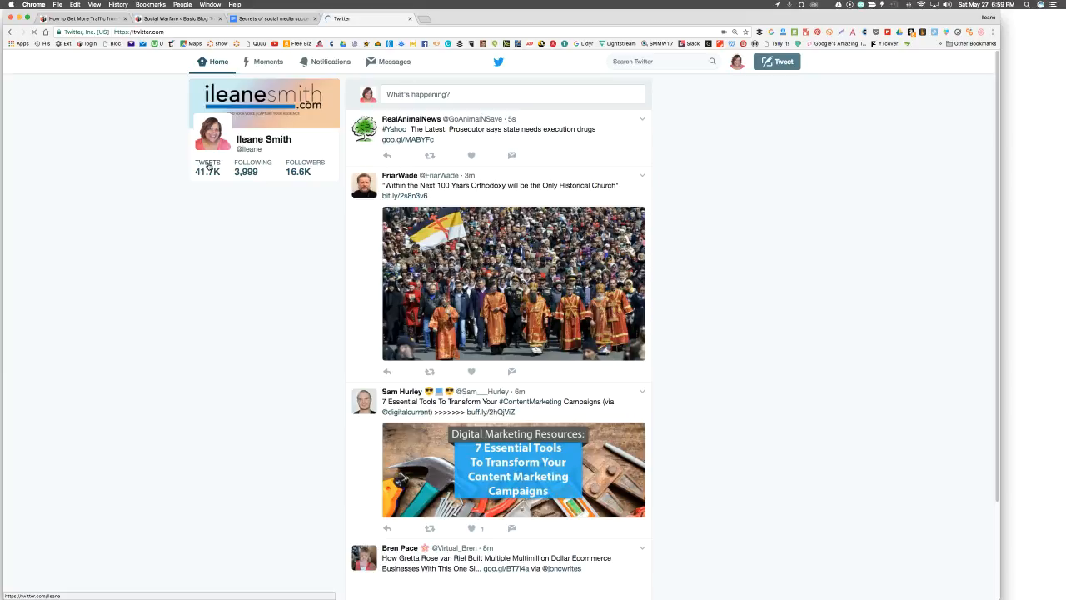
pyautogui.click(264, 139)
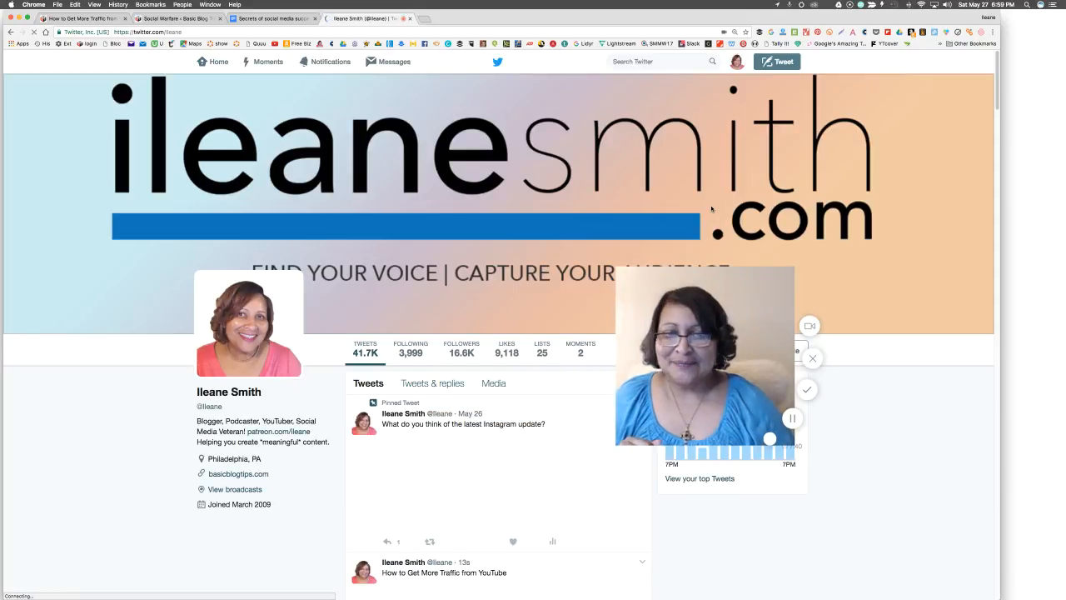
pyautogui.scroll(-3)
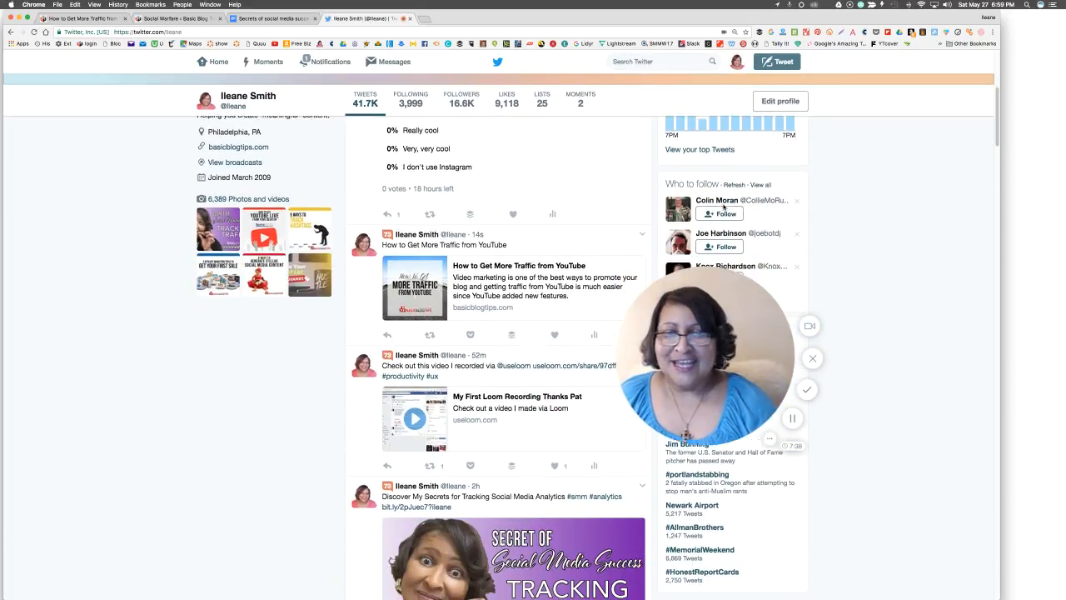